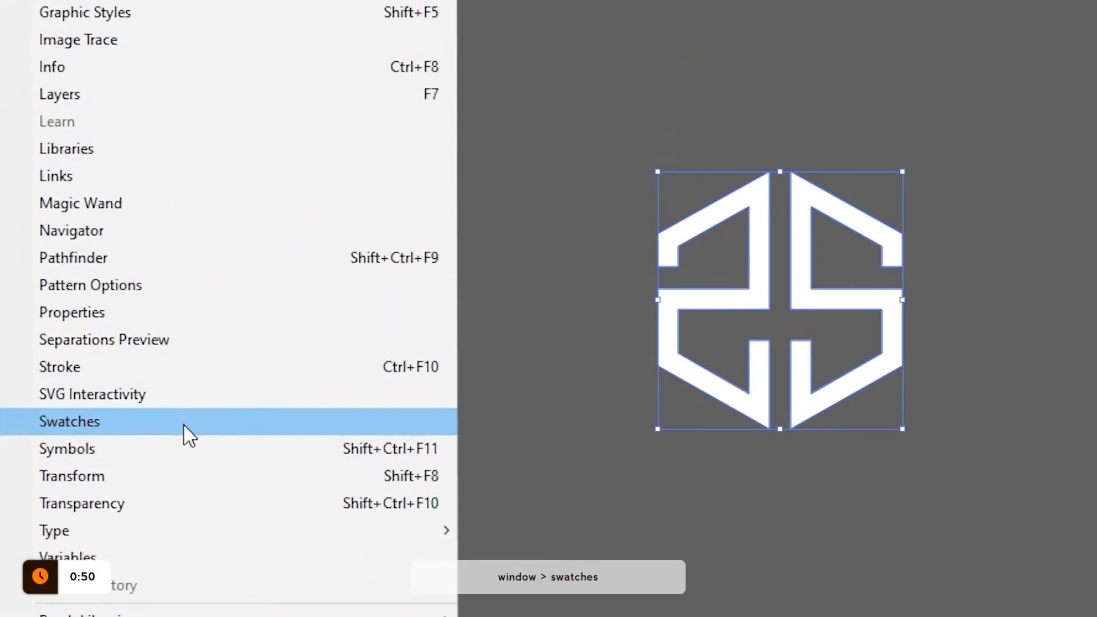
Bring up the Swatches panel with the logo selected, ready to make a pattern swatch.
{"action": "left_click", "coordinate": [68, 422]}
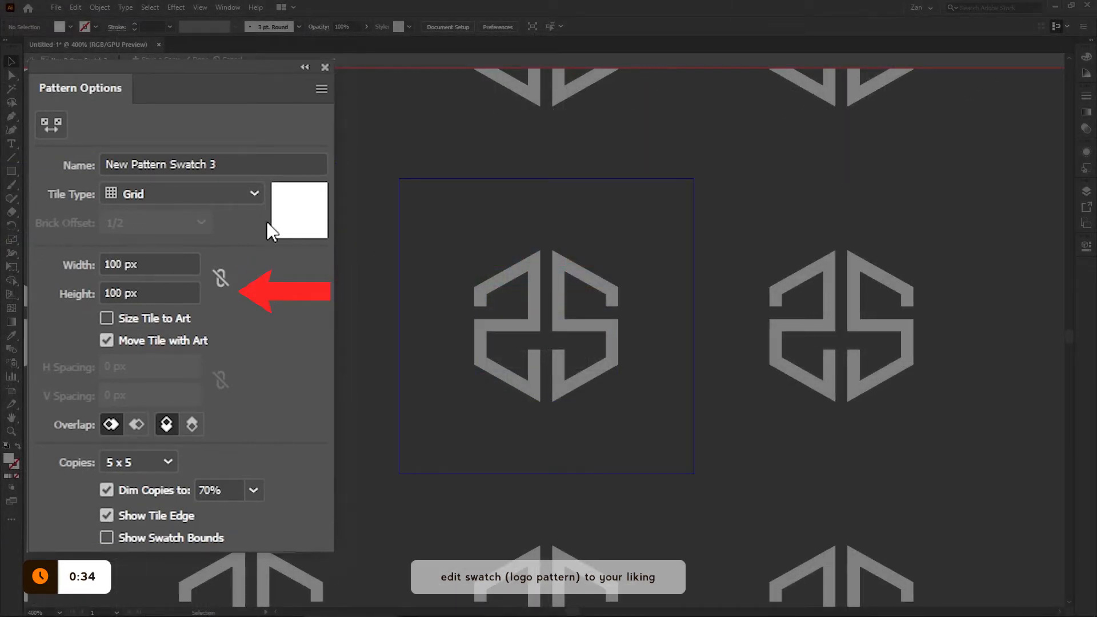
Set the pattern's Tile Type to Hex by Row for staggered, offset logo rows.
{"action": "left_click", "coordinate": [182, 193]}
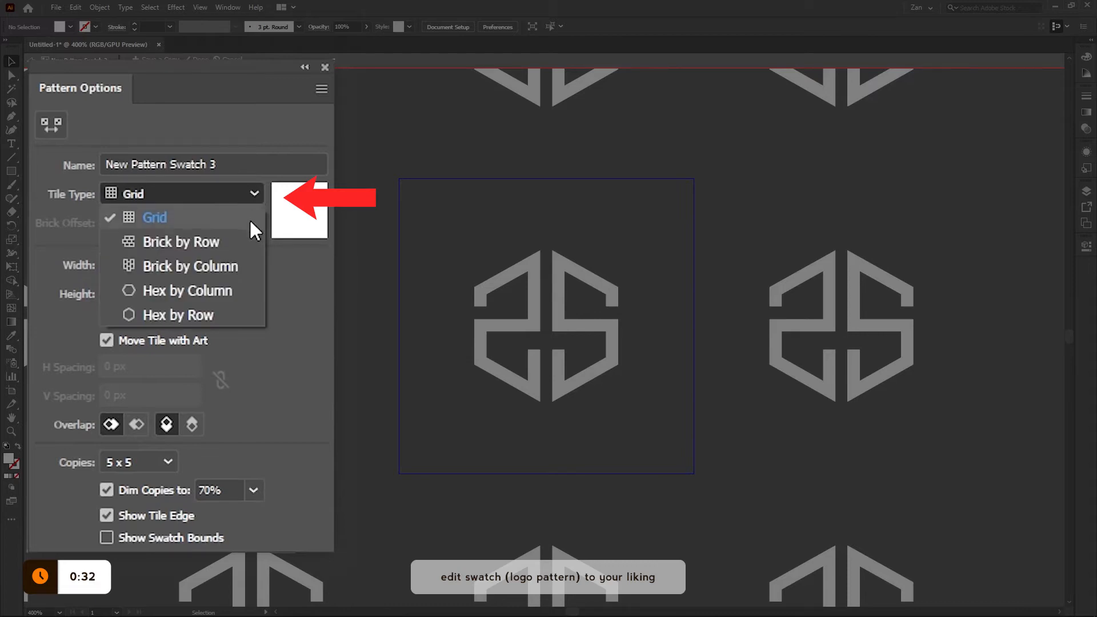
{"action": "mouse_move", "coordinate": [254, 297]}
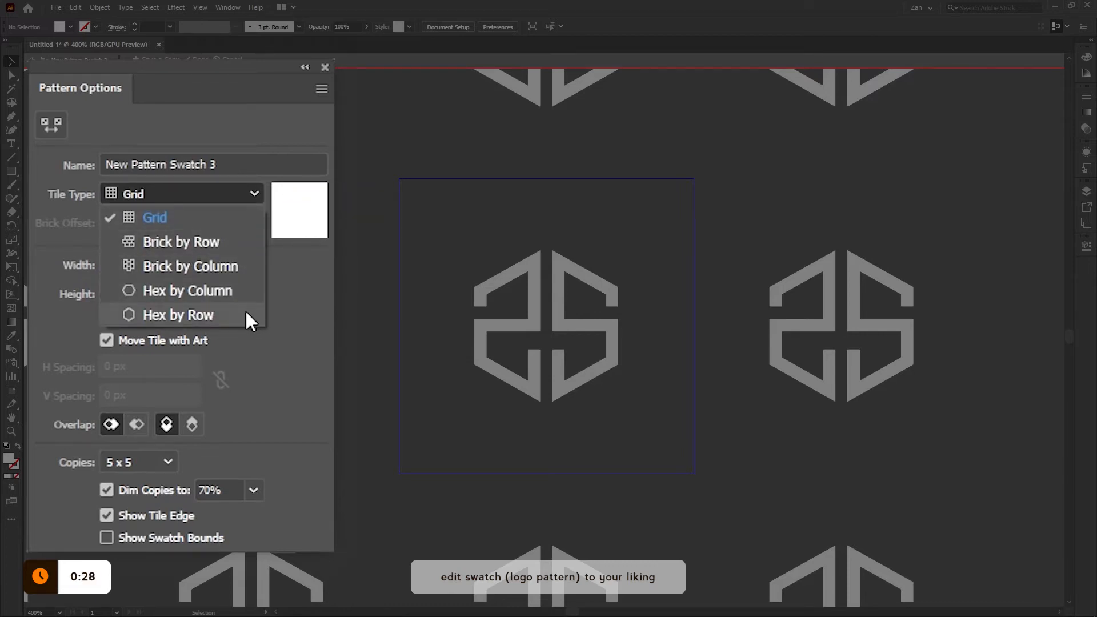
{"action": "left_click", "coordinate": [177, 315]}
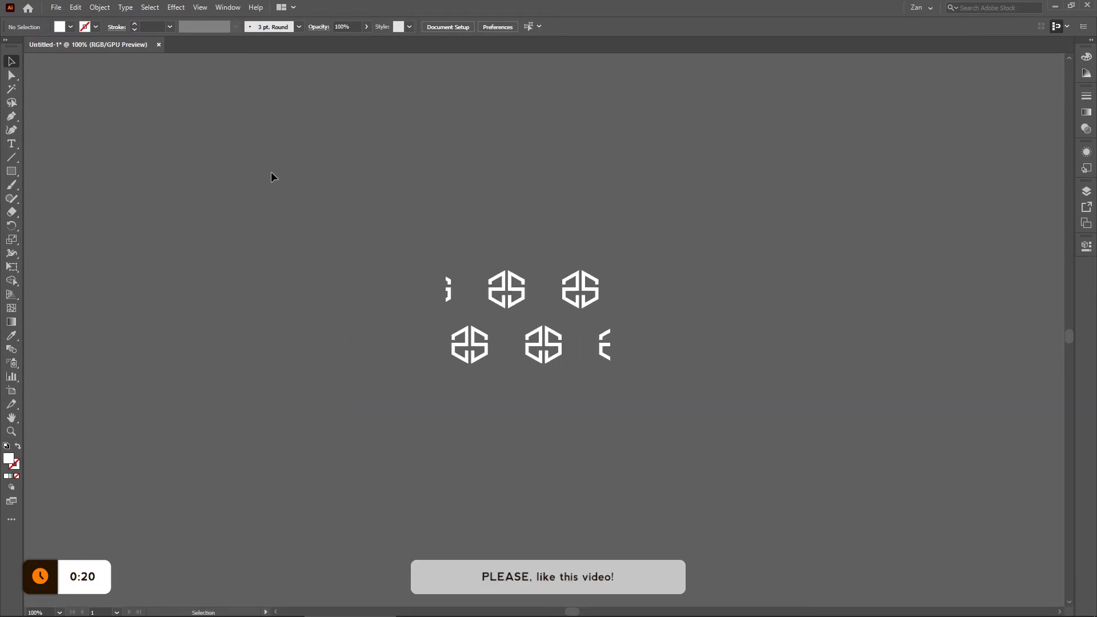
Enlarge the pattern-filled shape so more white logo tiles cover the canvas.
{"action": "left_click_drag", "start_coordinate": [369, 204], "coordinate": [607, 379]}
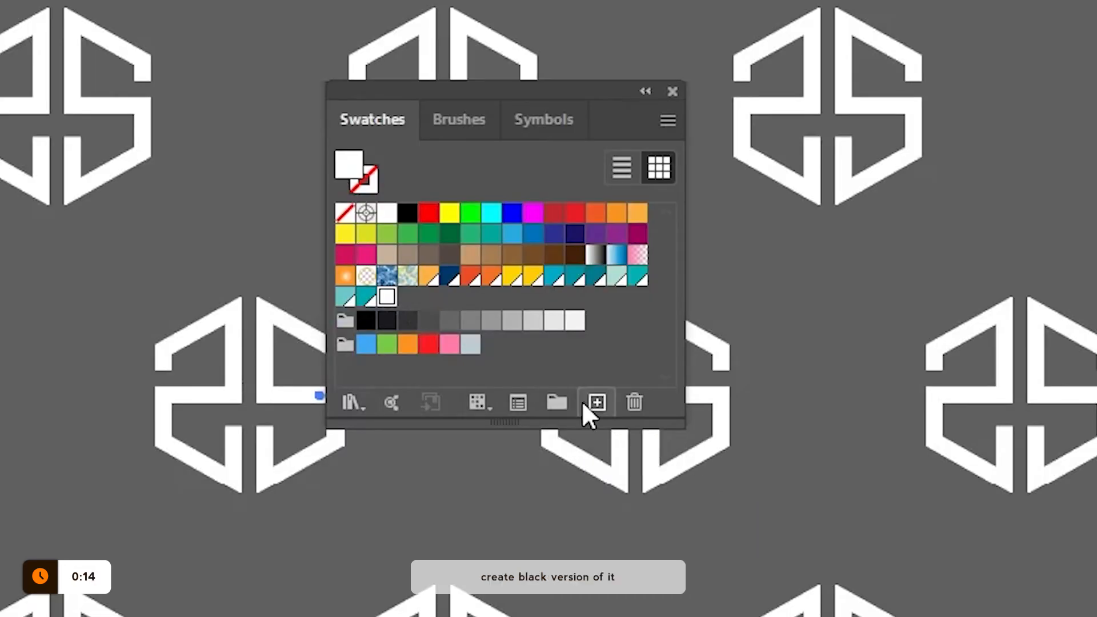
{"action": "mouse_move", "coordinate": [616, 426]}
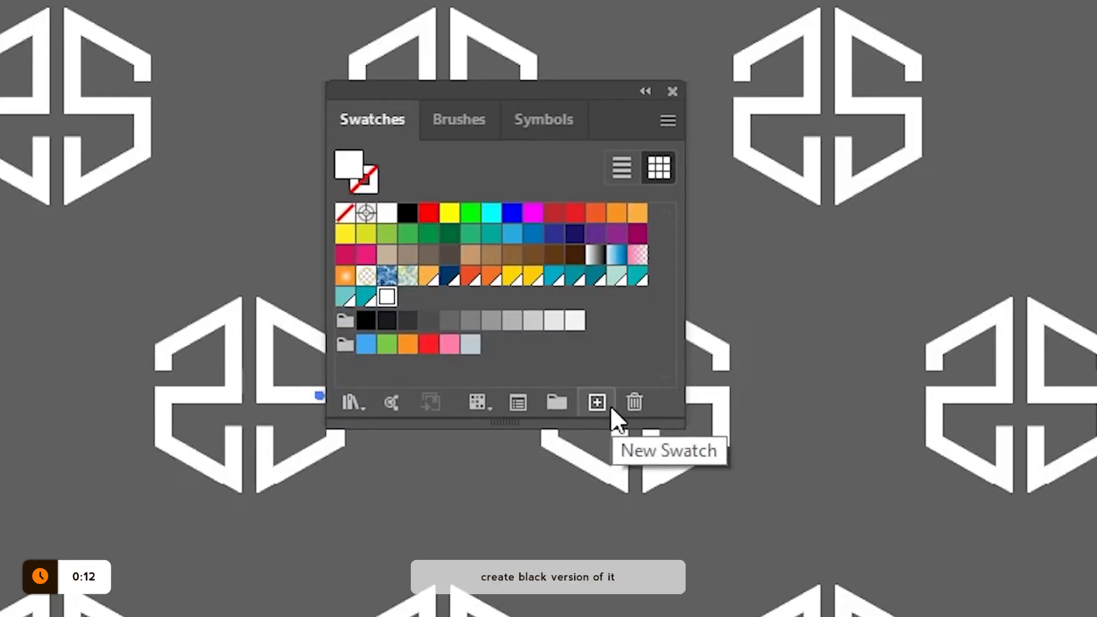
Save the logo pattern as a new swatch to become the black version.
{"action": "left_click", "coordinate": [596, 402]}
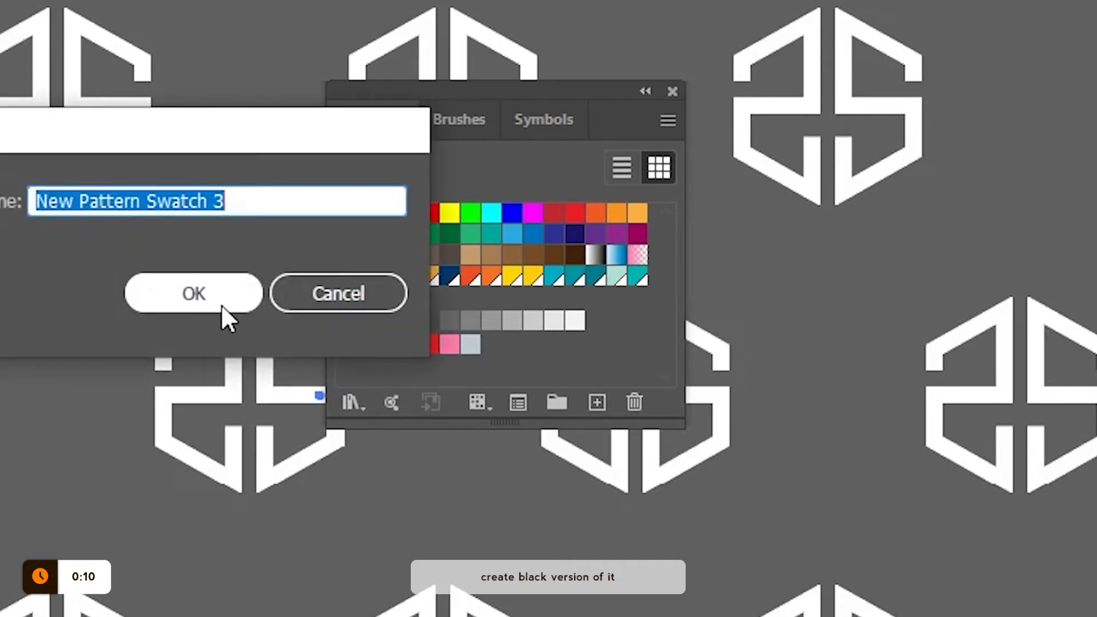
{"action": "left_click", "coordinate": [193, 293]}
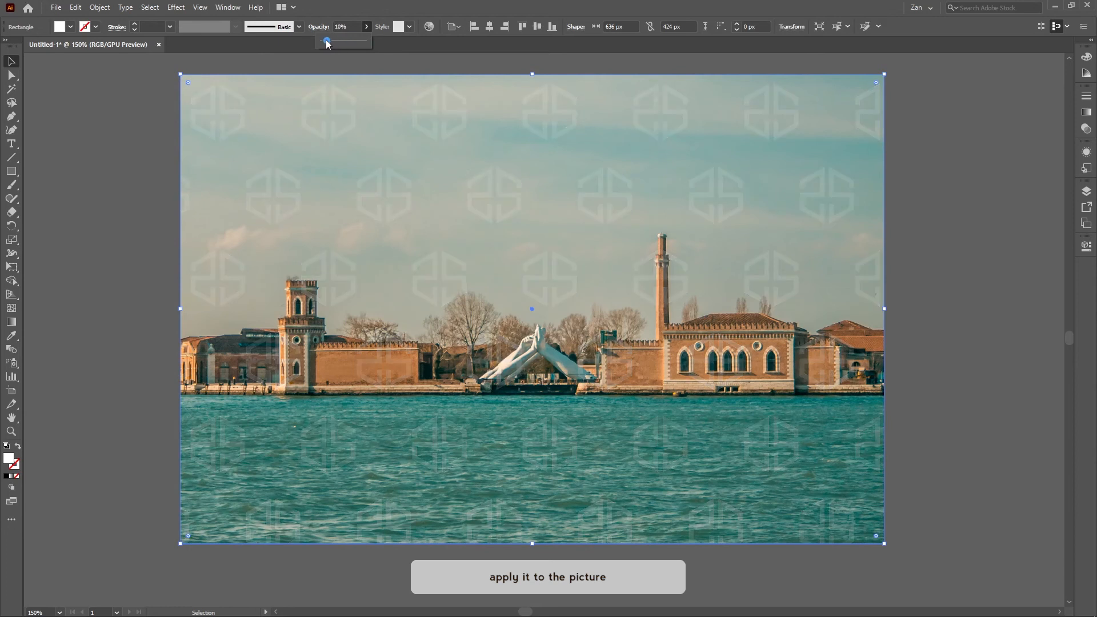
Fill the 5% opacity overlay rectangle with New Pattern Swatch 3, the dark logo pattern.
{"action": "left_click", "coordinate": [59, 26]}
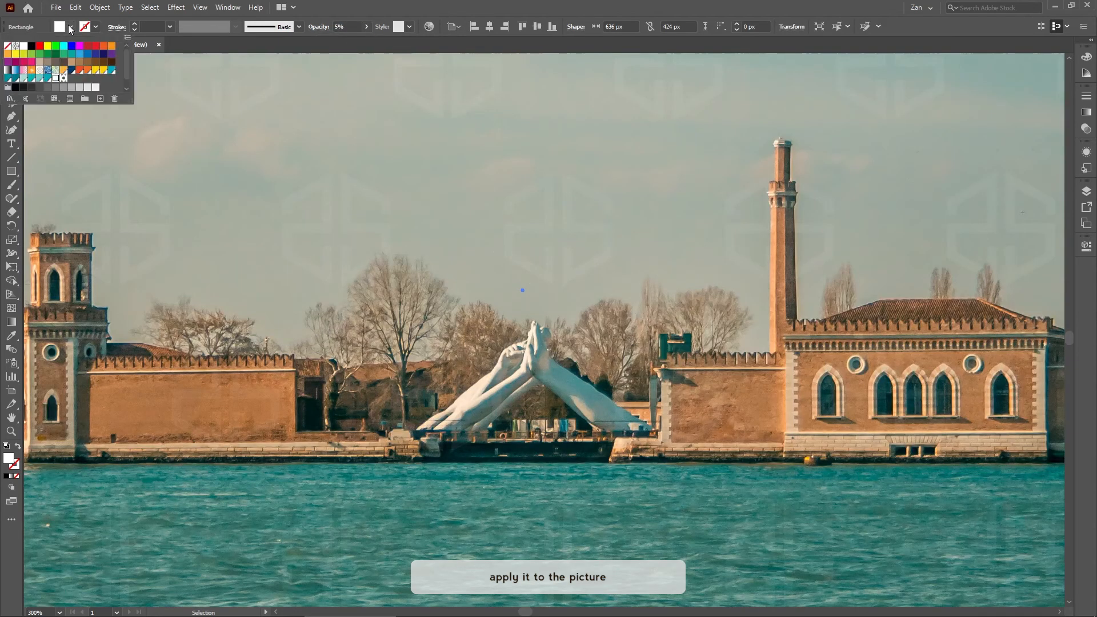
{"action": "left_click", "coordinate": [62, 77]}
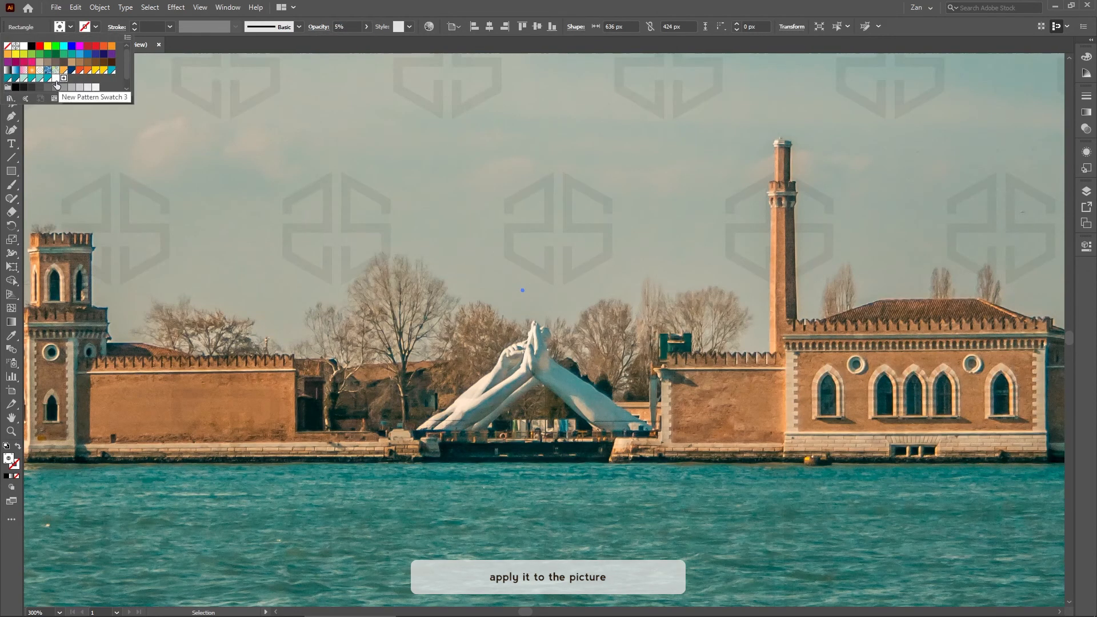